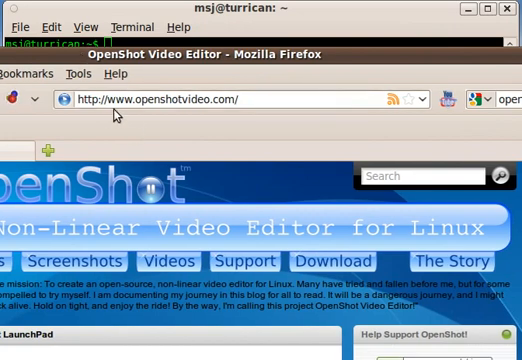
mouse_move(160, 115)
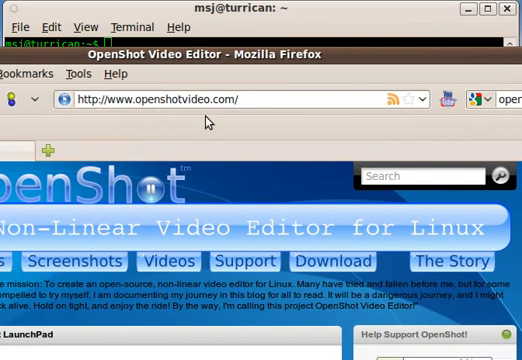
mouse_move(326, 262)
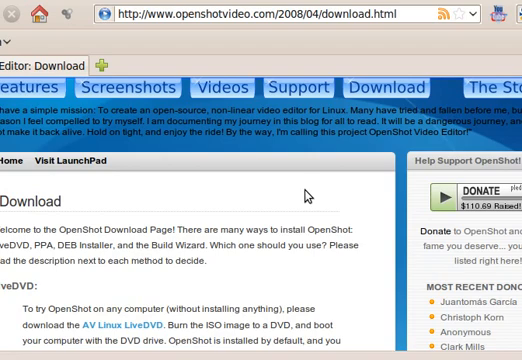
- Scroll the OpenShot download page down to the PPA installation instructions
scroll("down", 3)
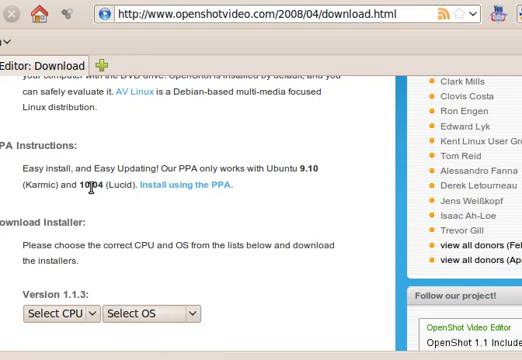
mouse_move(121, 198)
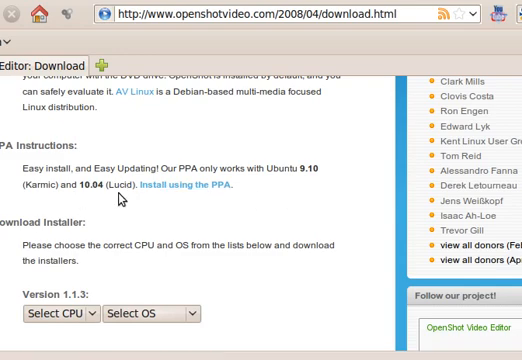
mouse_move(178, 185)
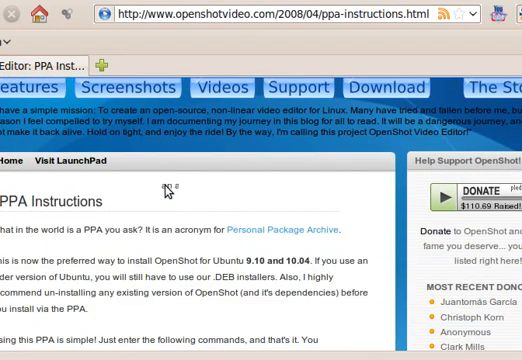
scroll("down", 3)
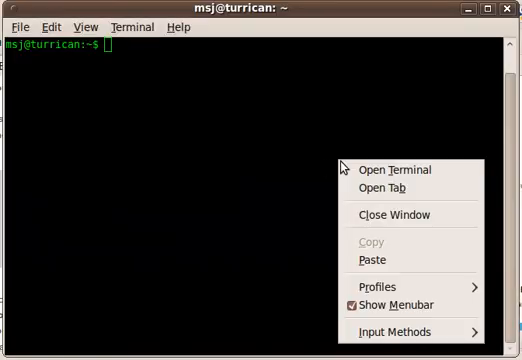
- Run 'sudo add-apt-repository ppa:jonoomph/openshot-edge' and confirm with the administrator password
type("sudo add-apt-repository ppa:jonoomph/openshot-edge")
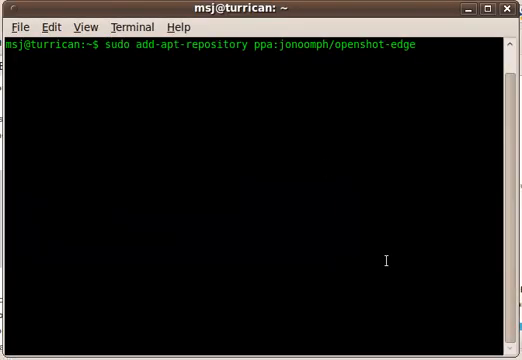
key("Return")
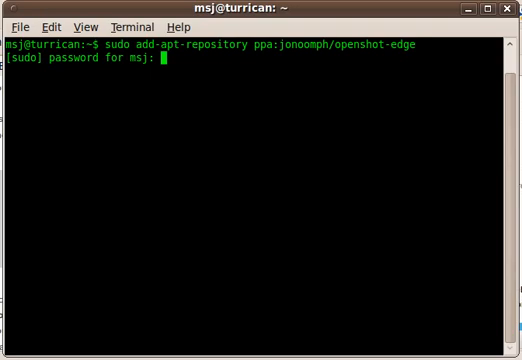
key("Return")
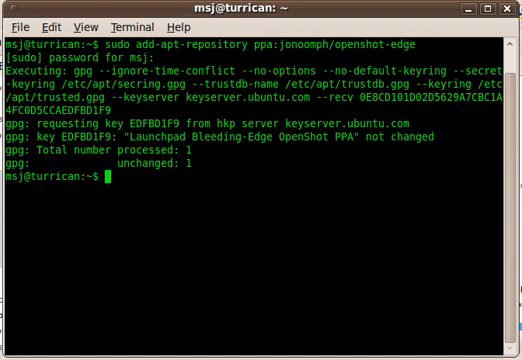
mouse_move(364, 24)
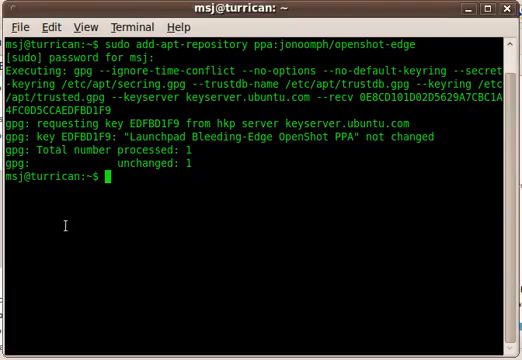
- Run 'sudo apt-get update' to refresh the package lists
type("sudo apt-get update")
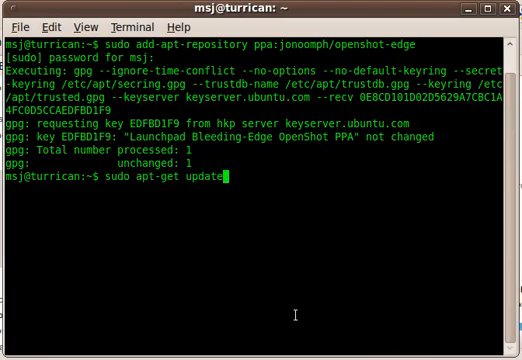
key("Return")
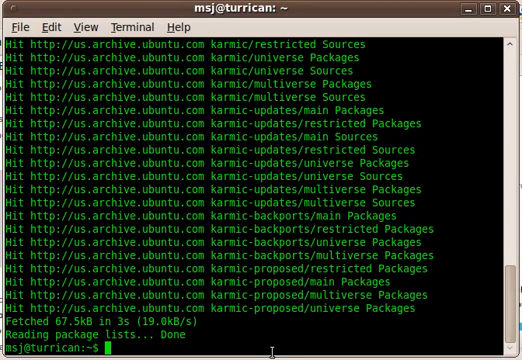
- Enter 'sudo apt-get install openshot openshot-doc', then scroll the OpenShot PPA page in Firefox
type("sudo apt-get install openshot openshot-doc")
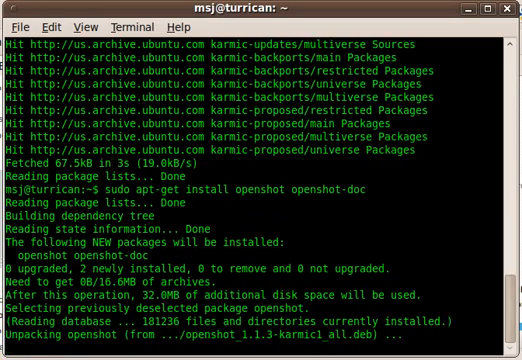
scroll("down", 3)
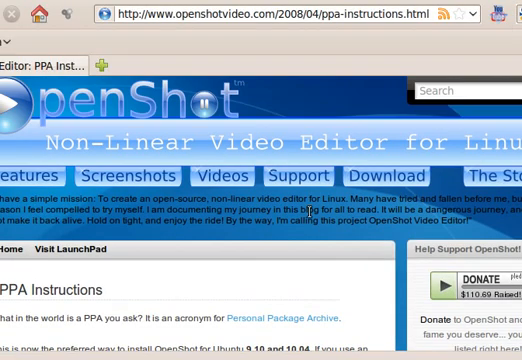
- Go to the OpenShot Support page and open the Help manual
left_click(295, 175)
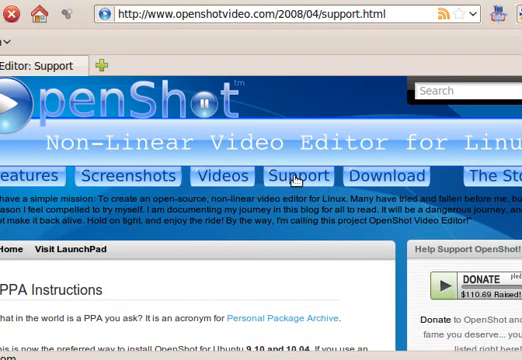
scroll("down", 3)
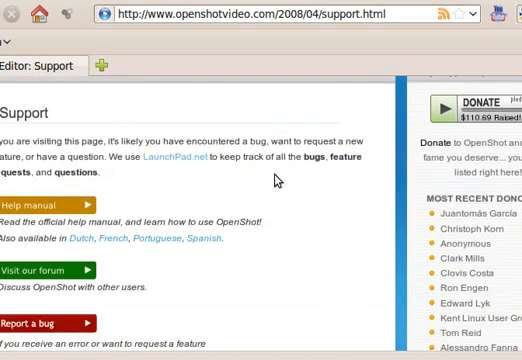
left_click(45, 192)
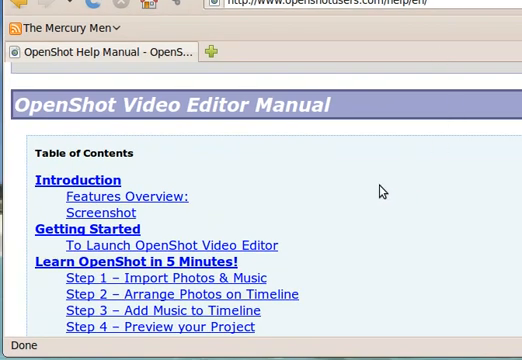
- Scroll through the OpenShot manual's Table of Contents
scroll("down", 3)
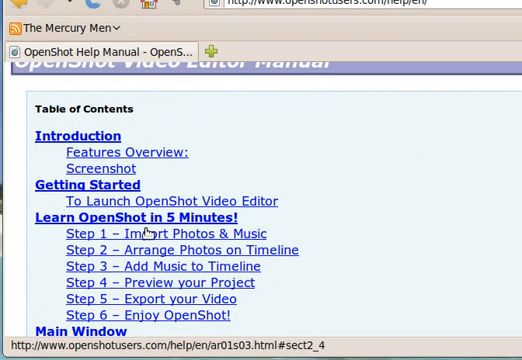
scroll("down", 3)
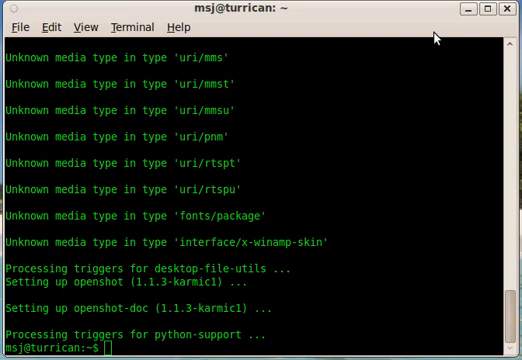
mouse_move(437, 30)
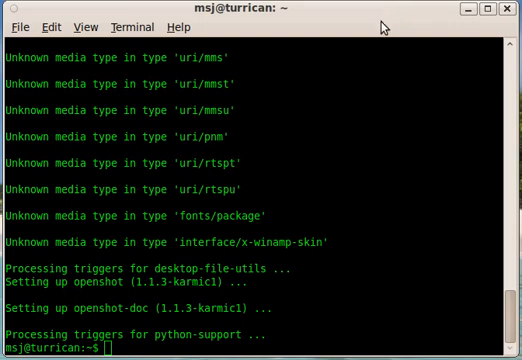
mouse_move(378, 18)
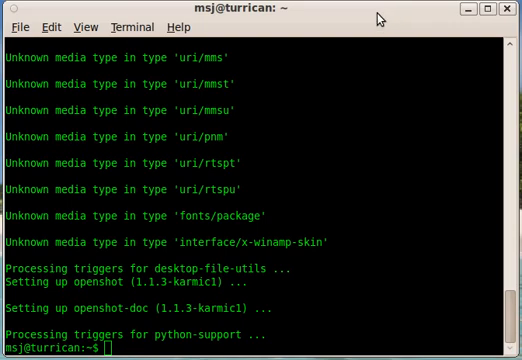